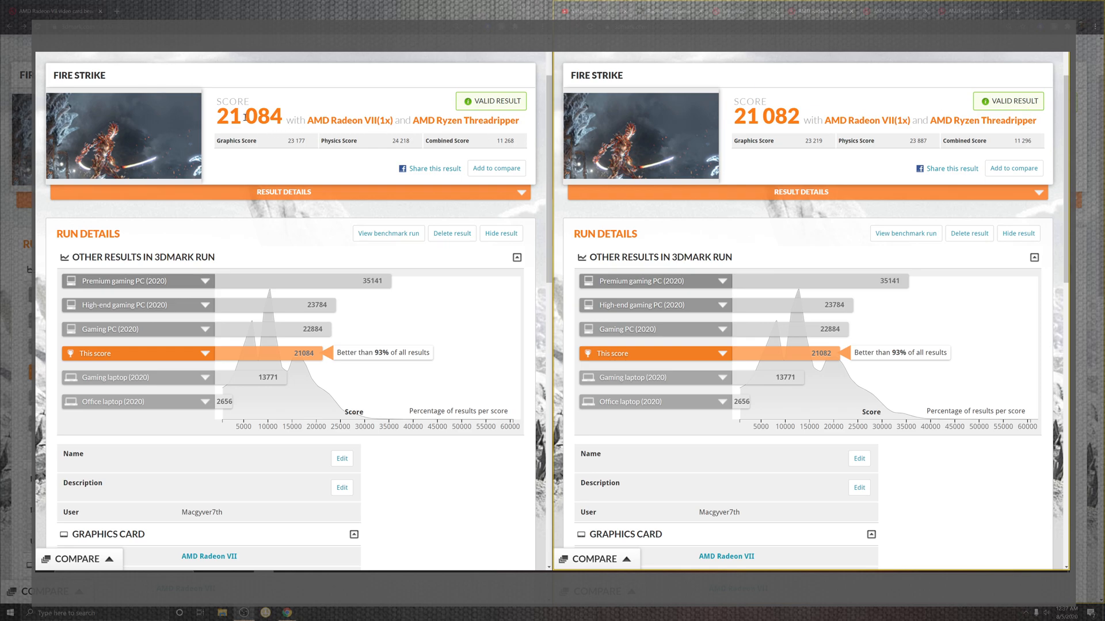
{"action": "mouse_move", "coordinate": [252, 114]}
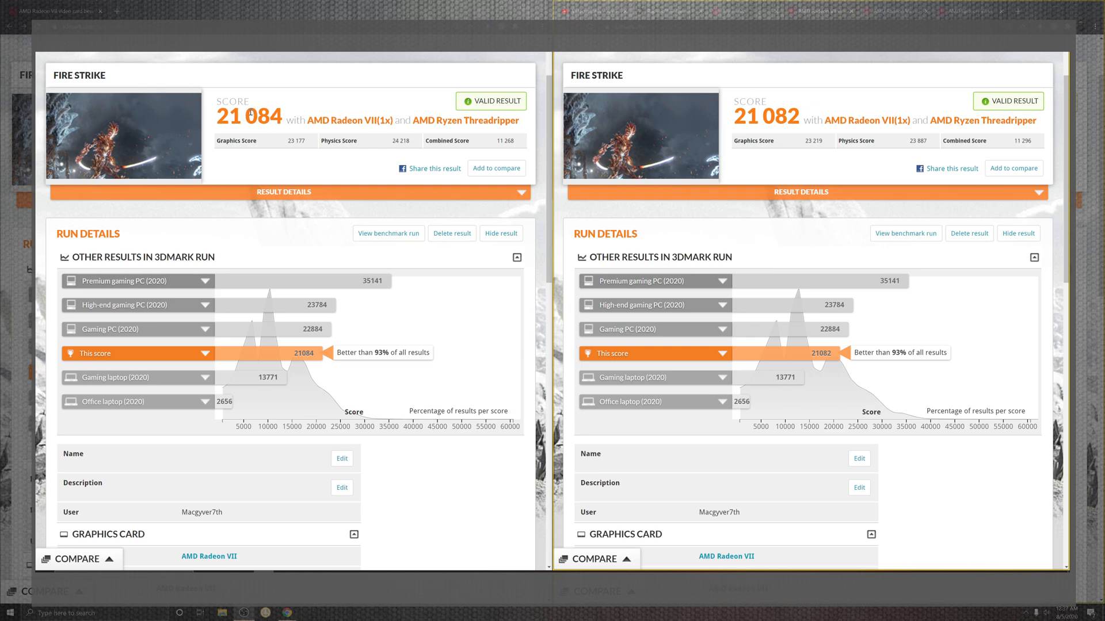